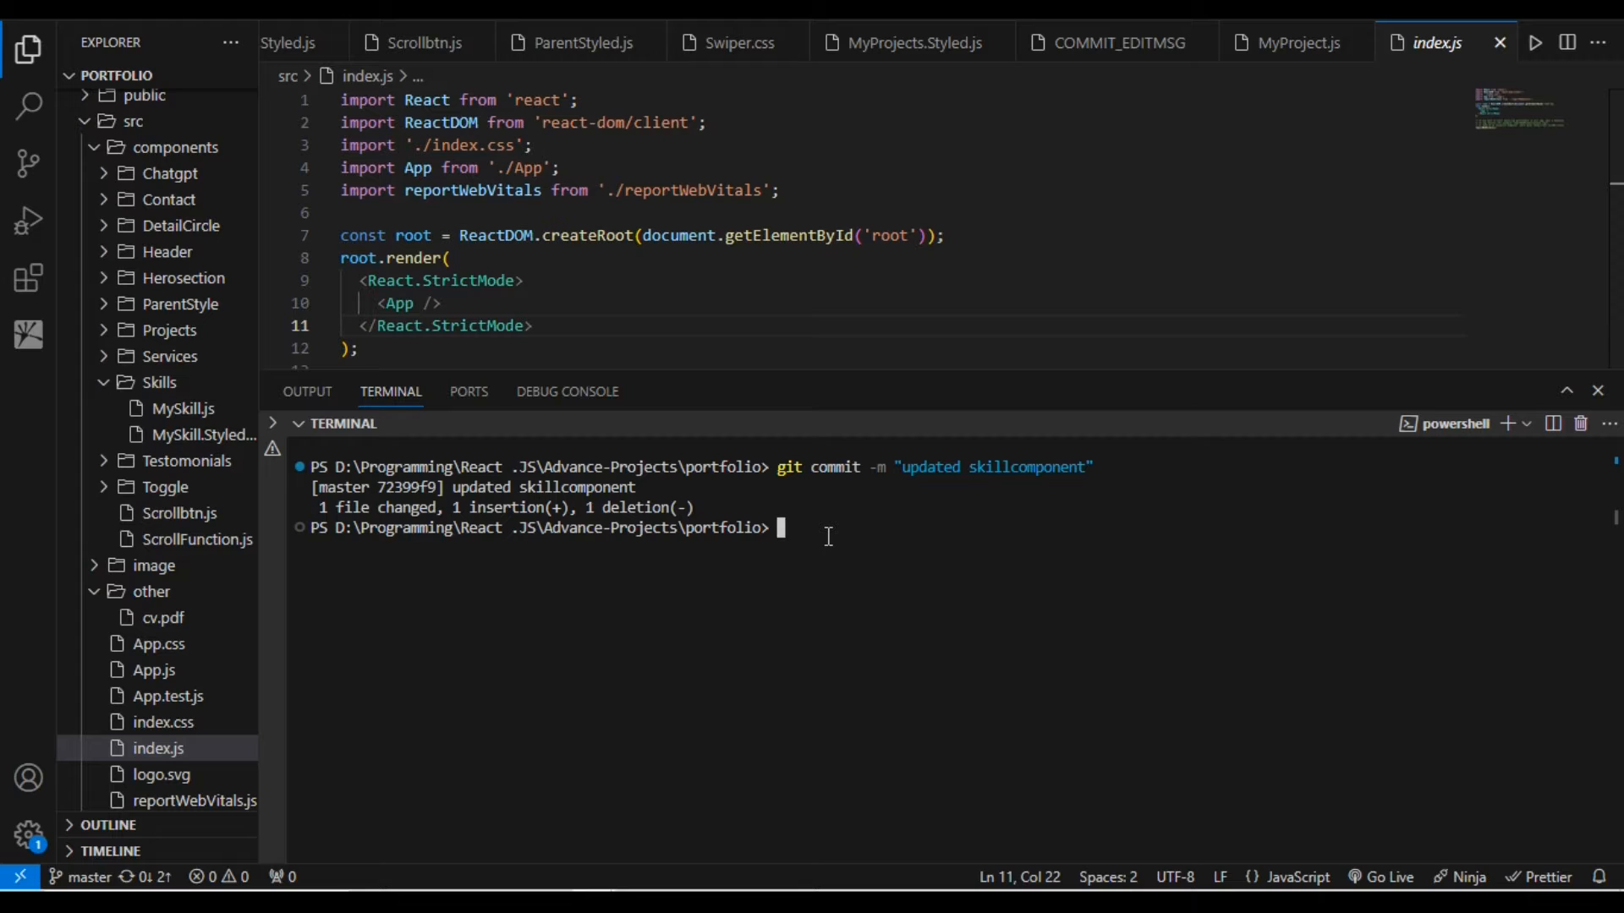
- Run git push origin master in the integrated terminal; the push is rejected
text(git push)
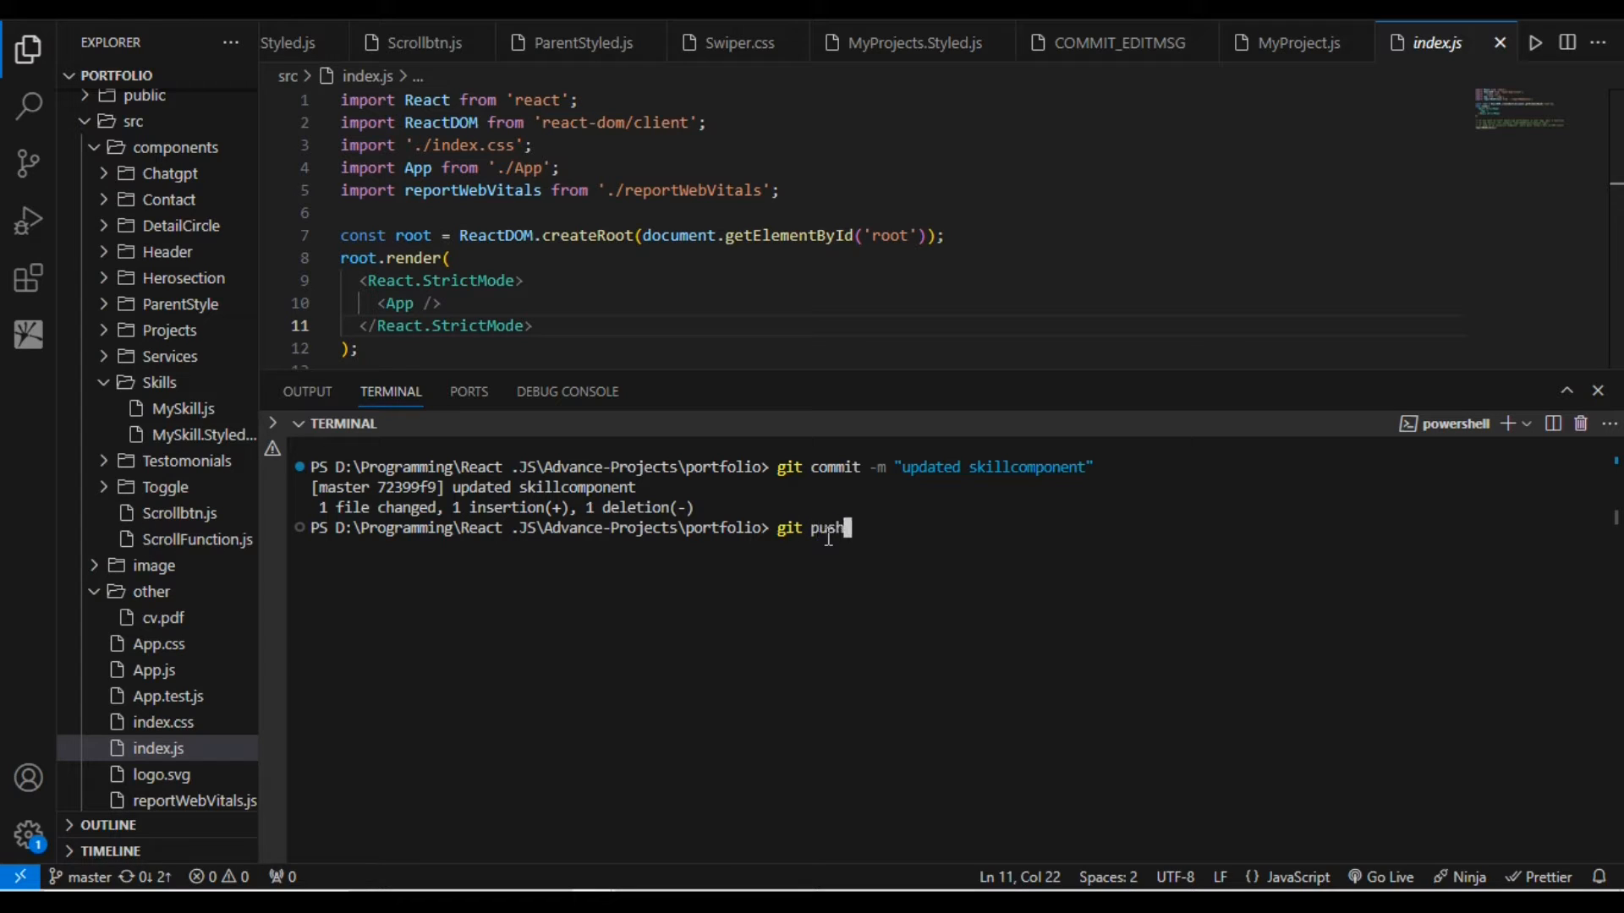
text(origin)
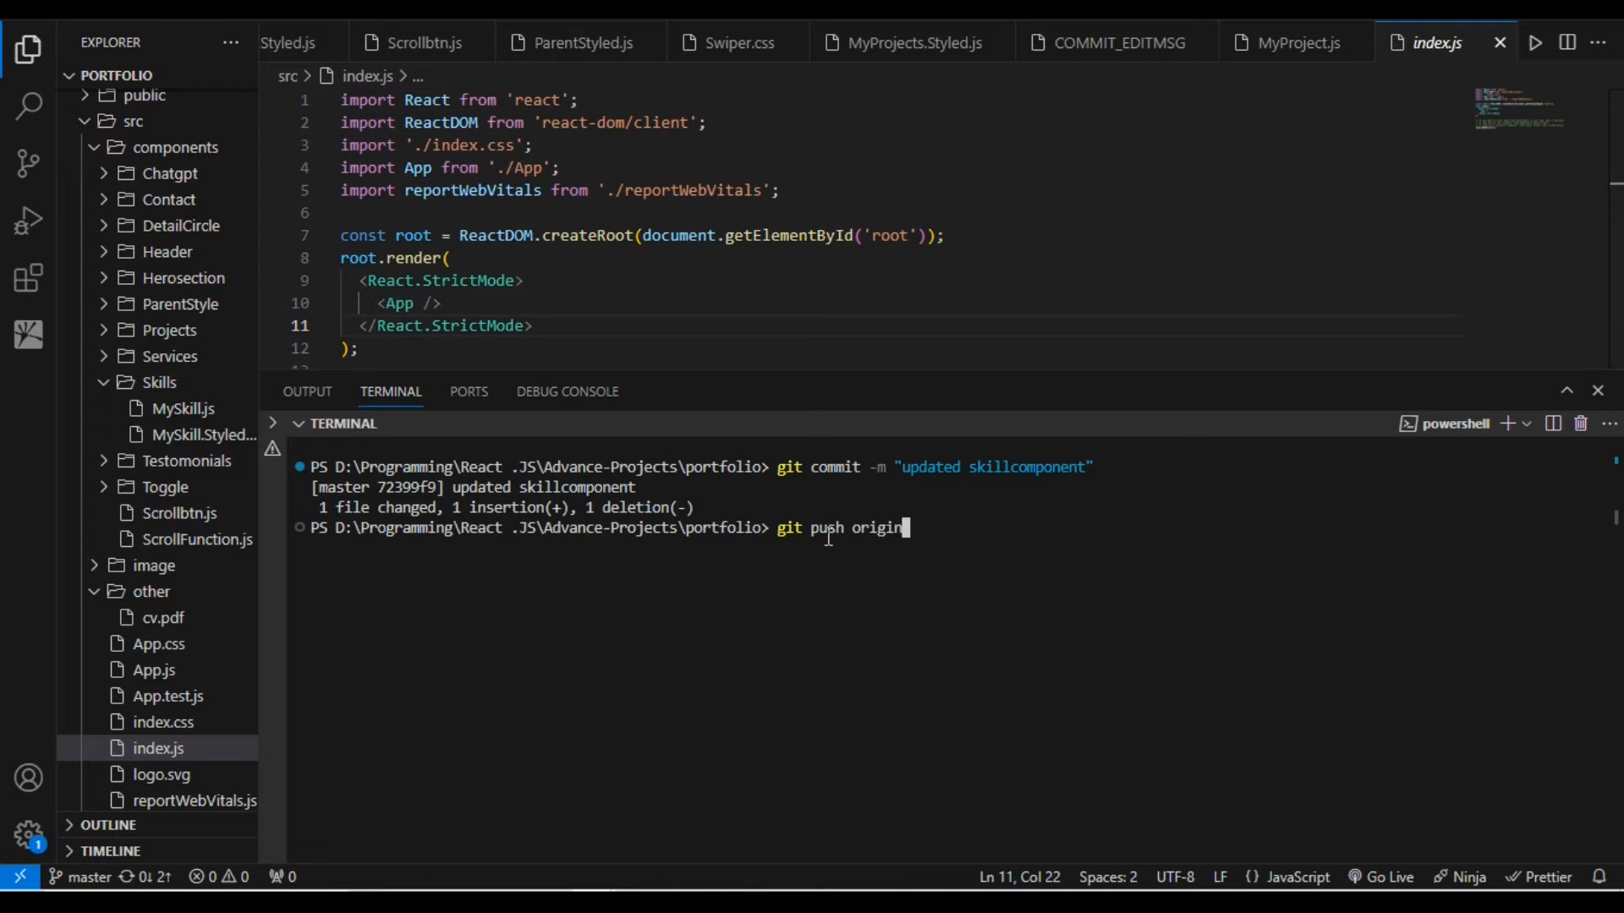
mouse_move(559, 753)
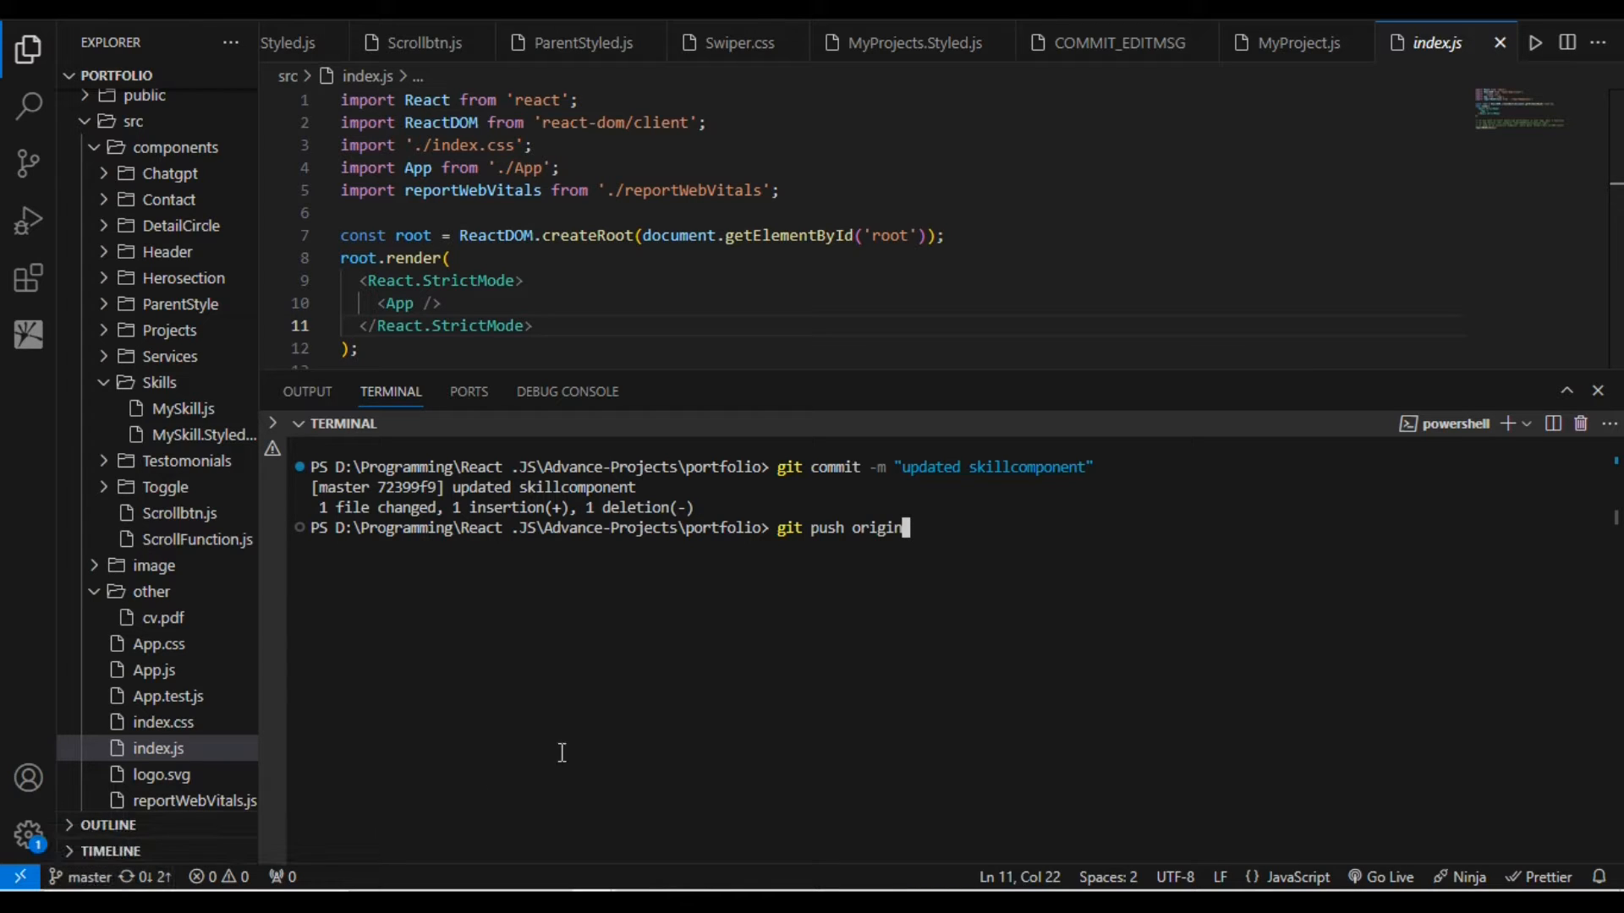
text(mas)
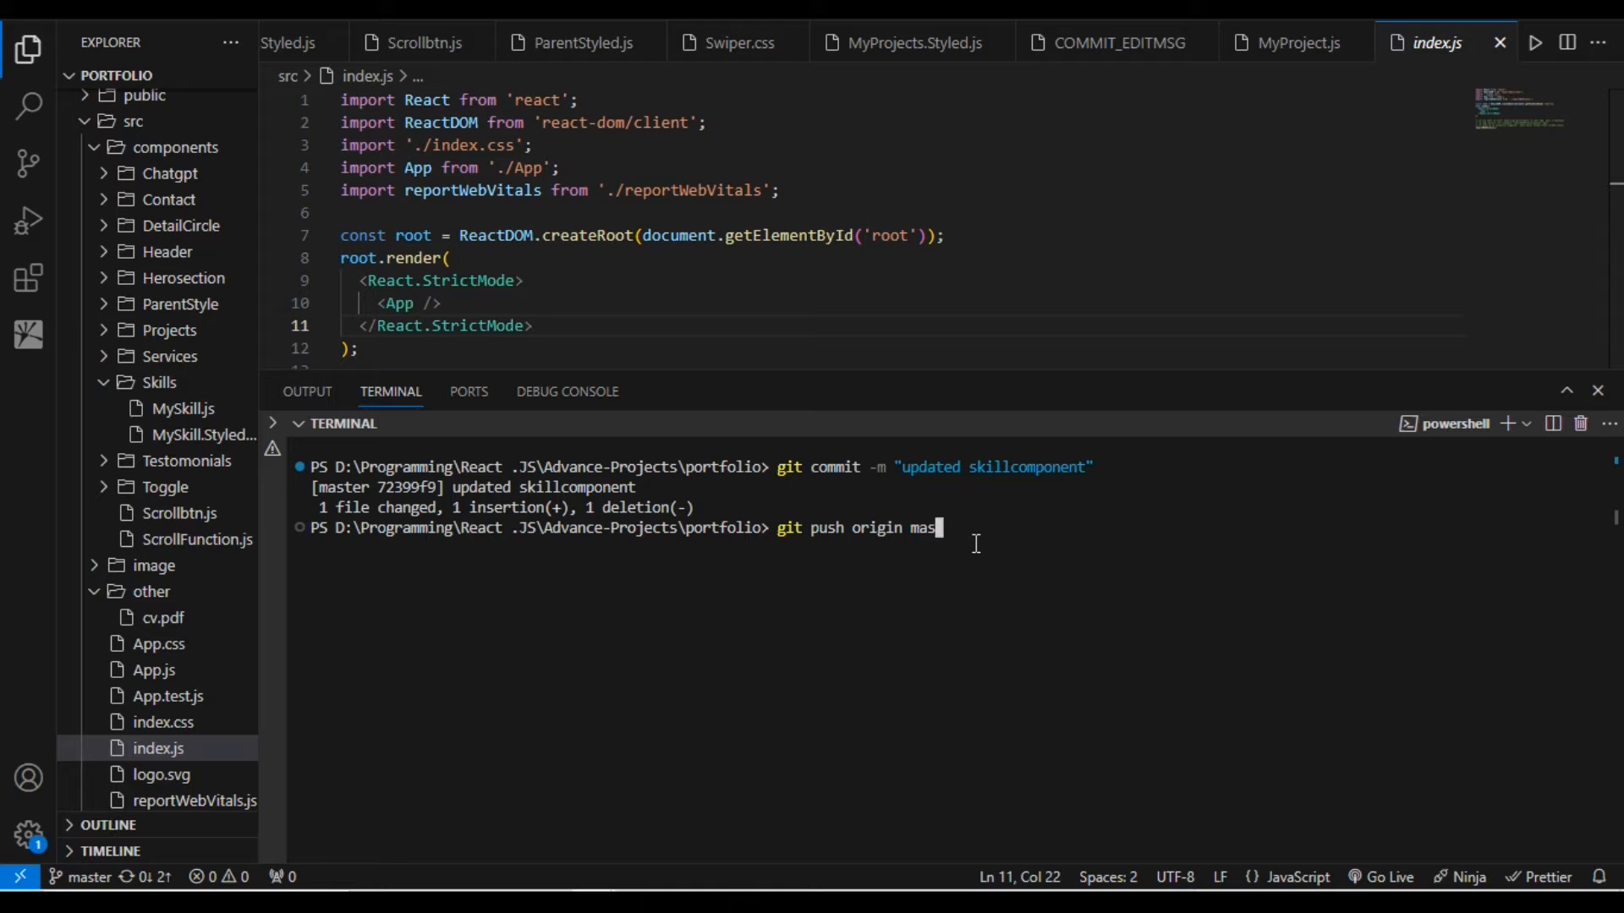
key(Return)
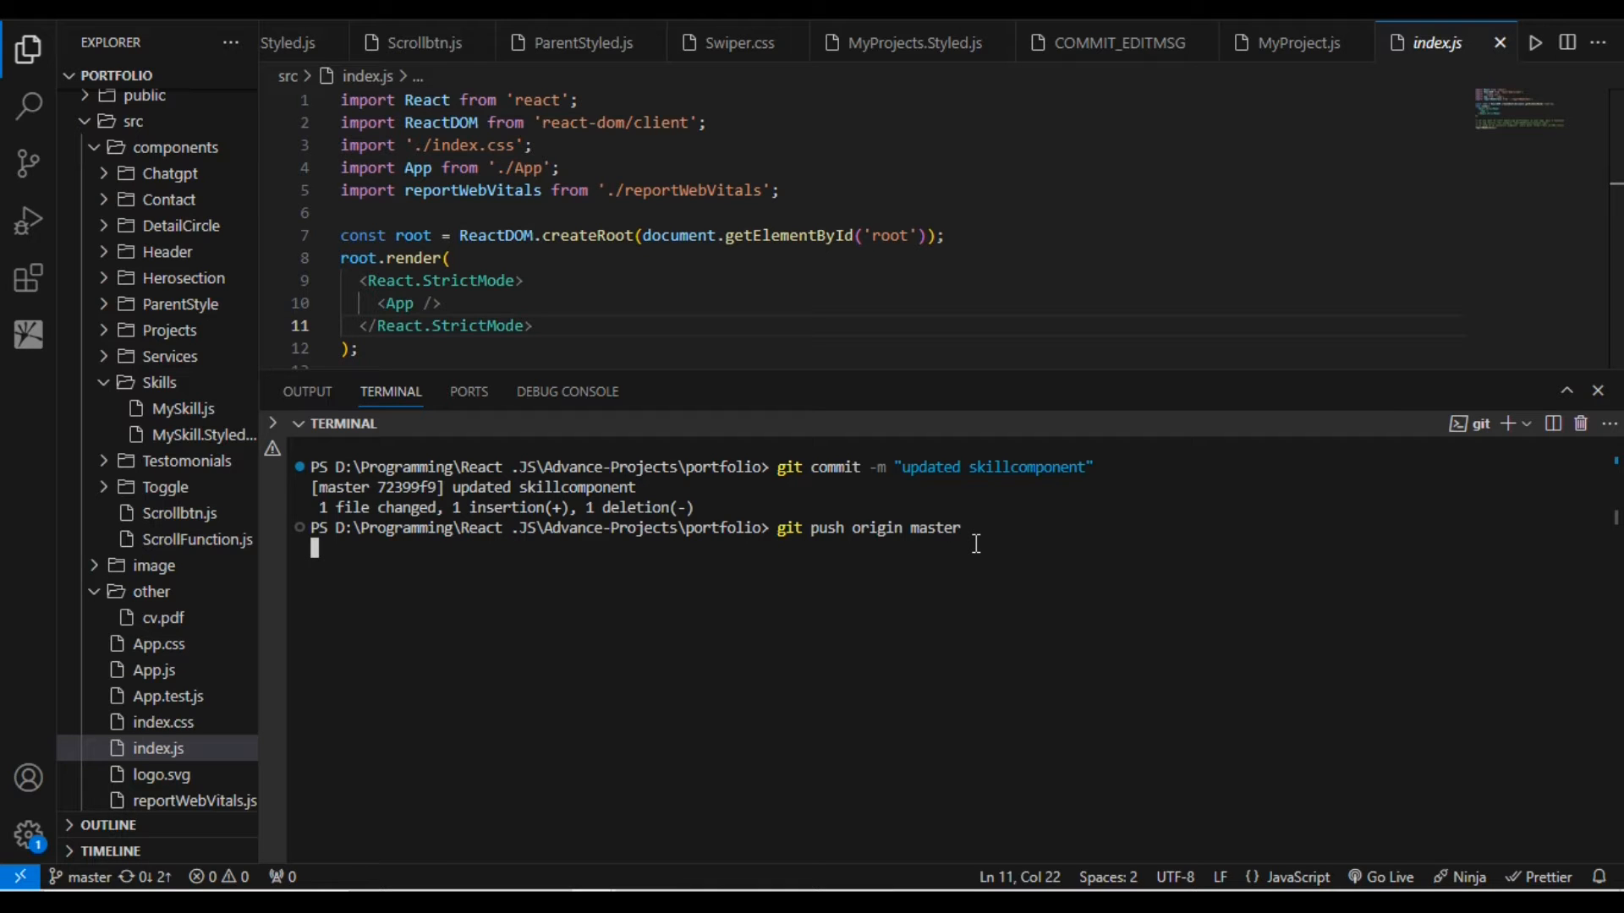
key(Return)
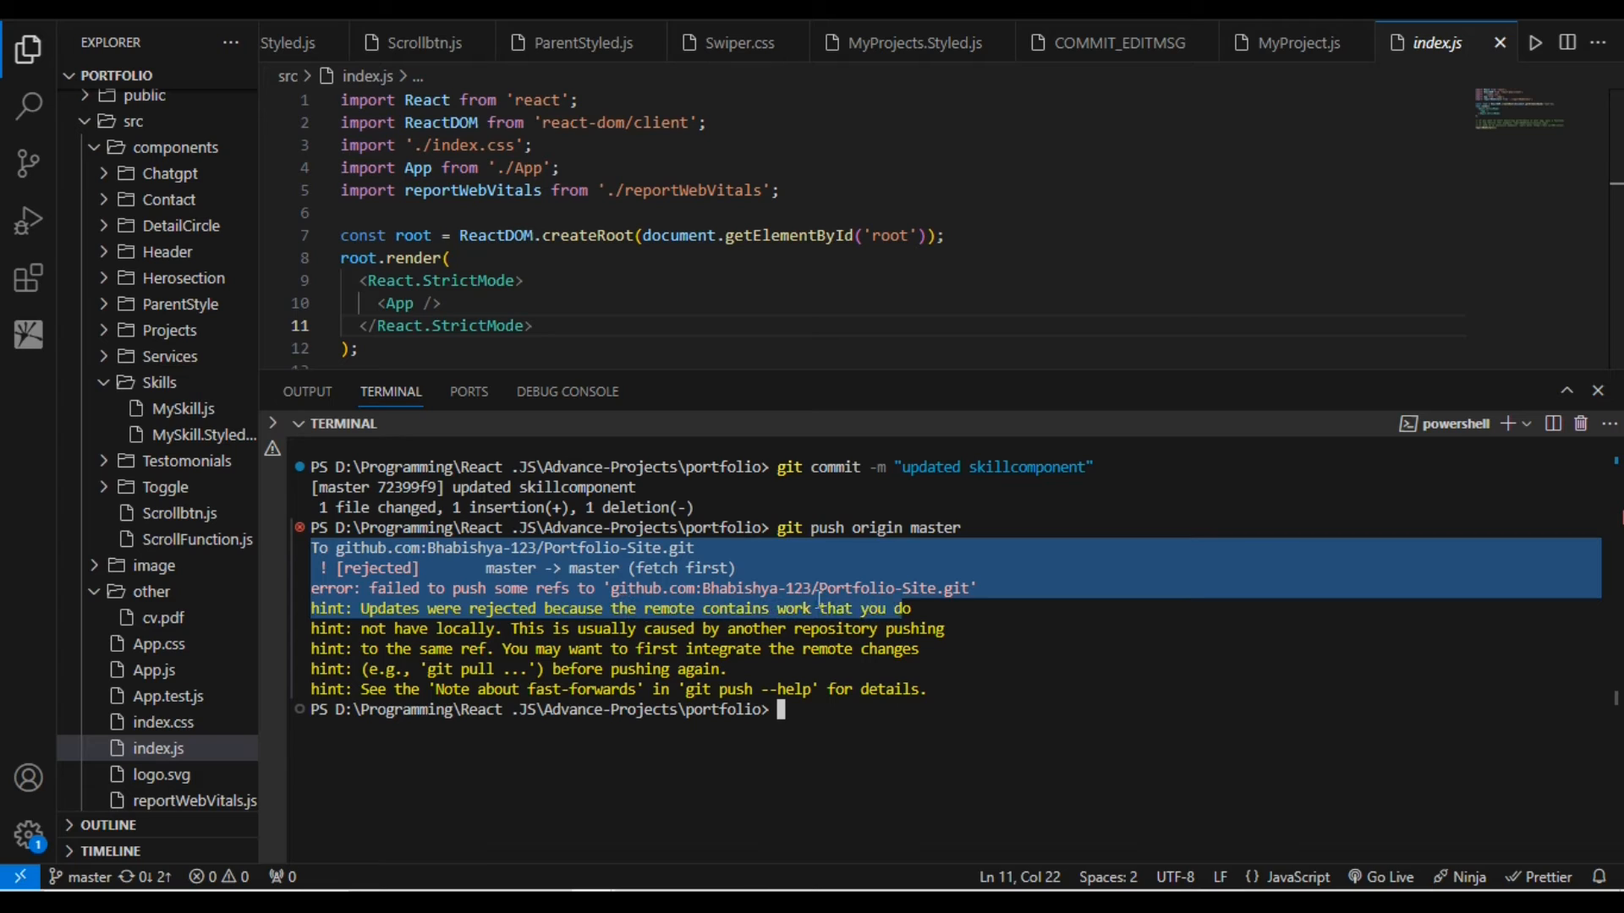
mouse_move(704, 598)
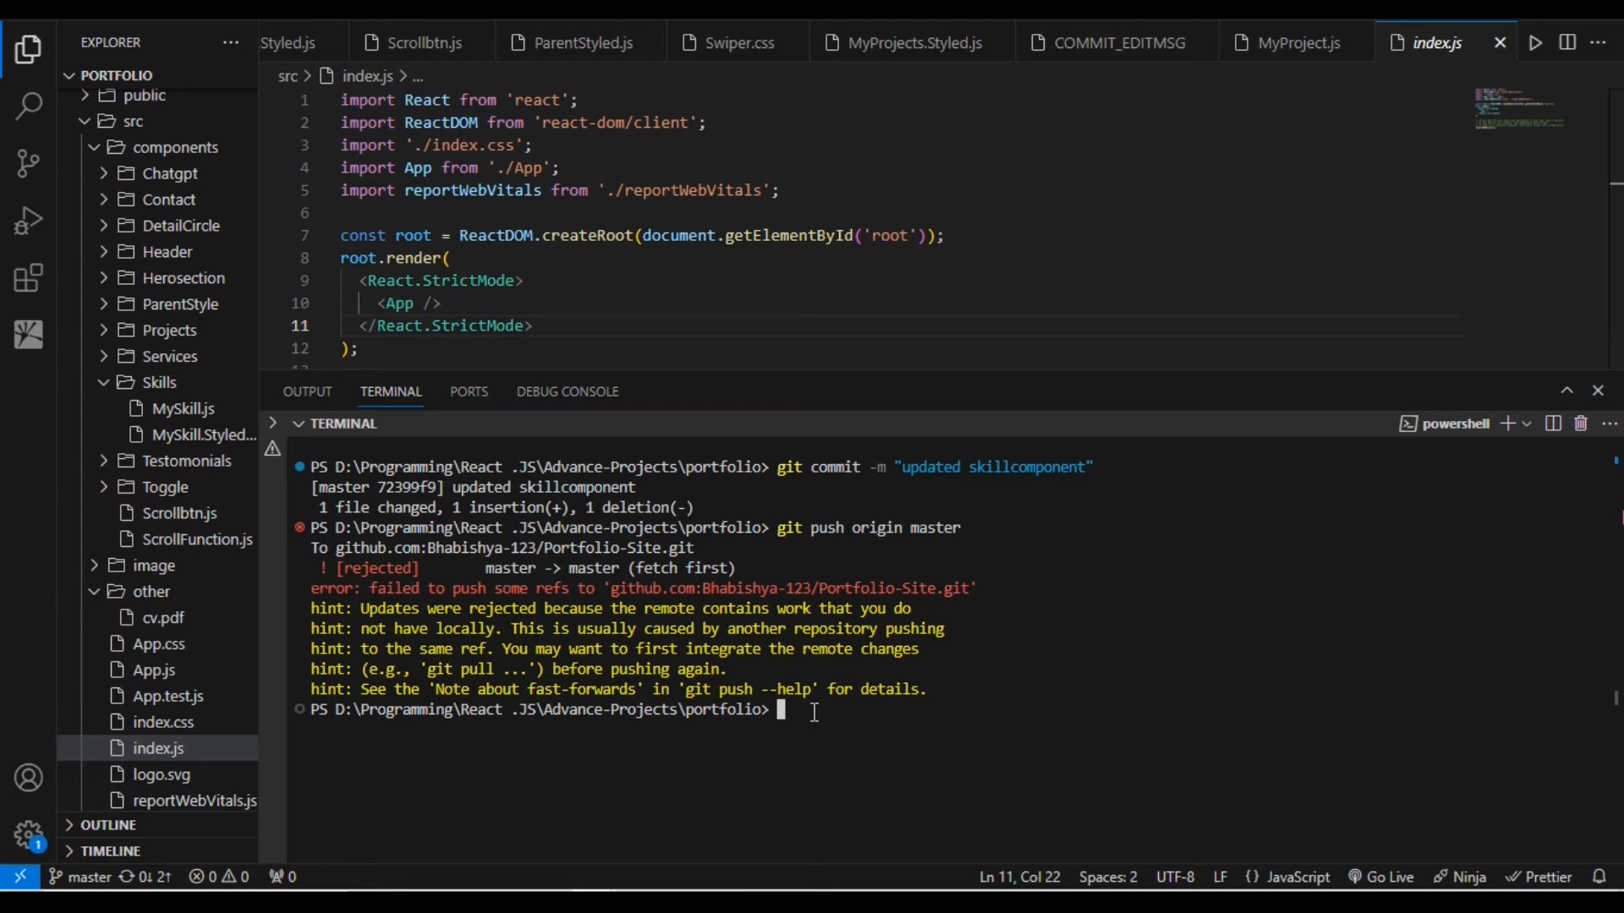
- Run git push origin master --force to overwrite the remote master branch
text(git push)
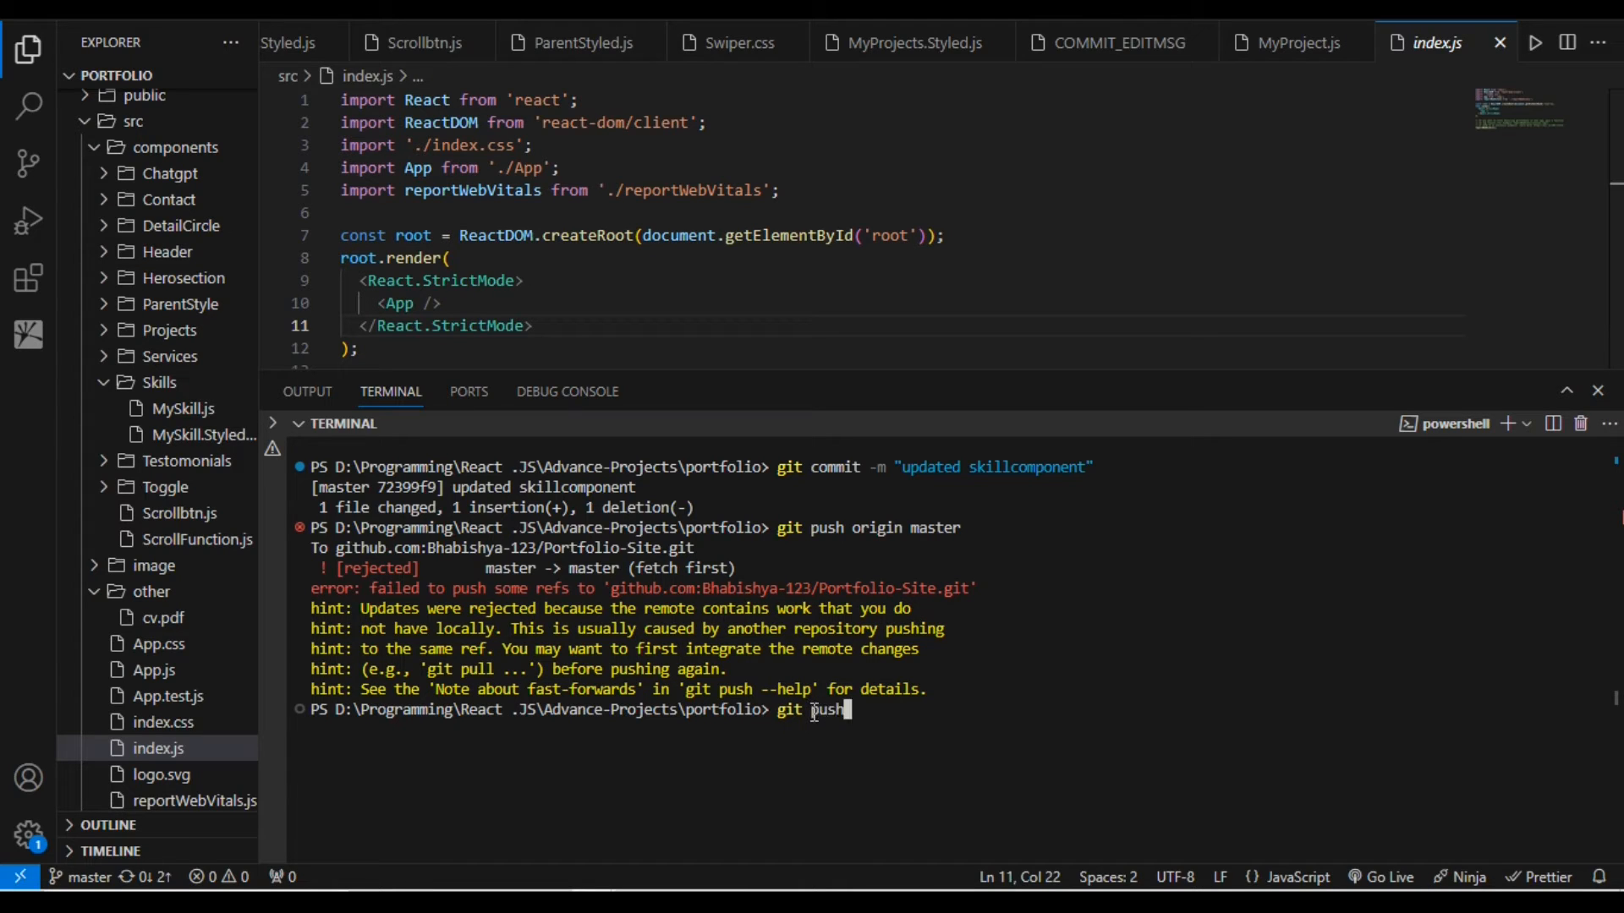
text(origin)
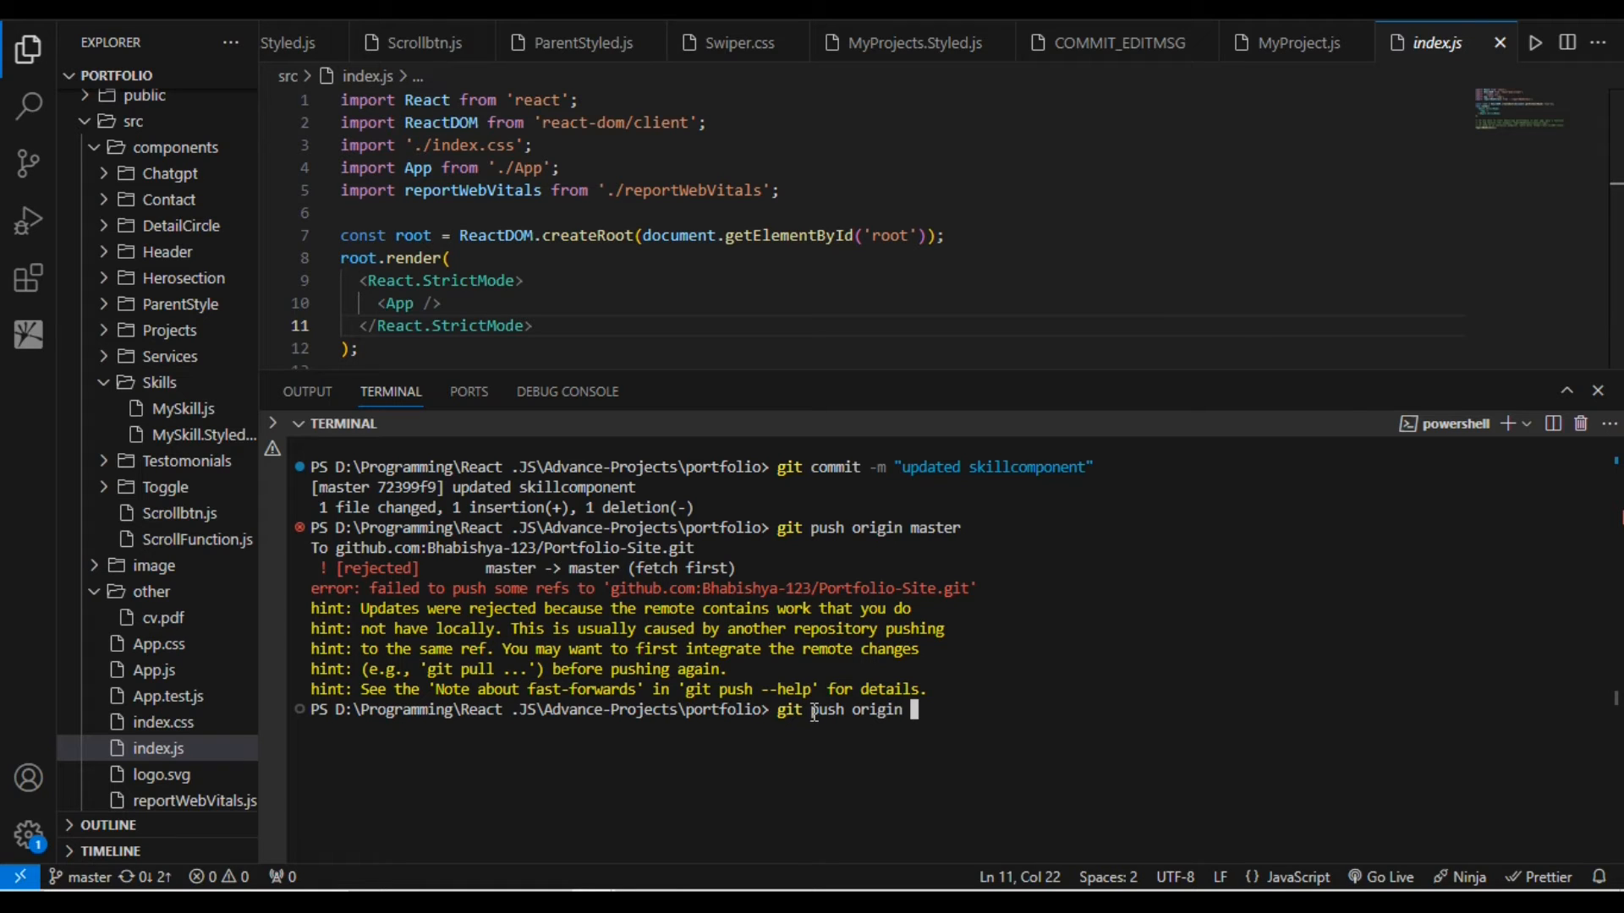
text(master)
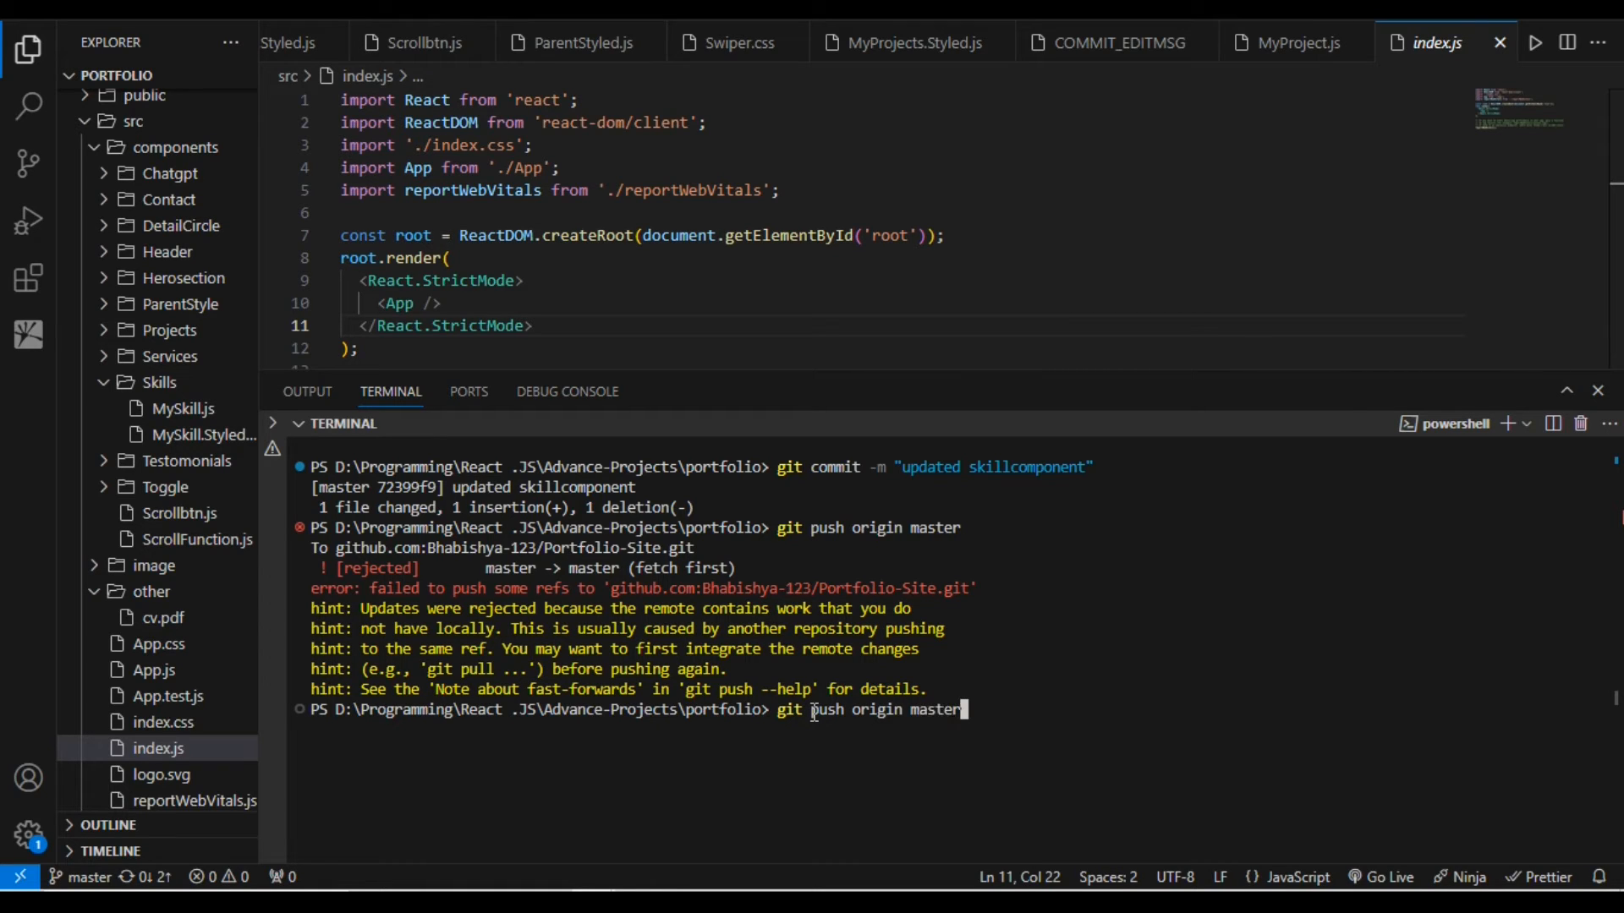
text(--)
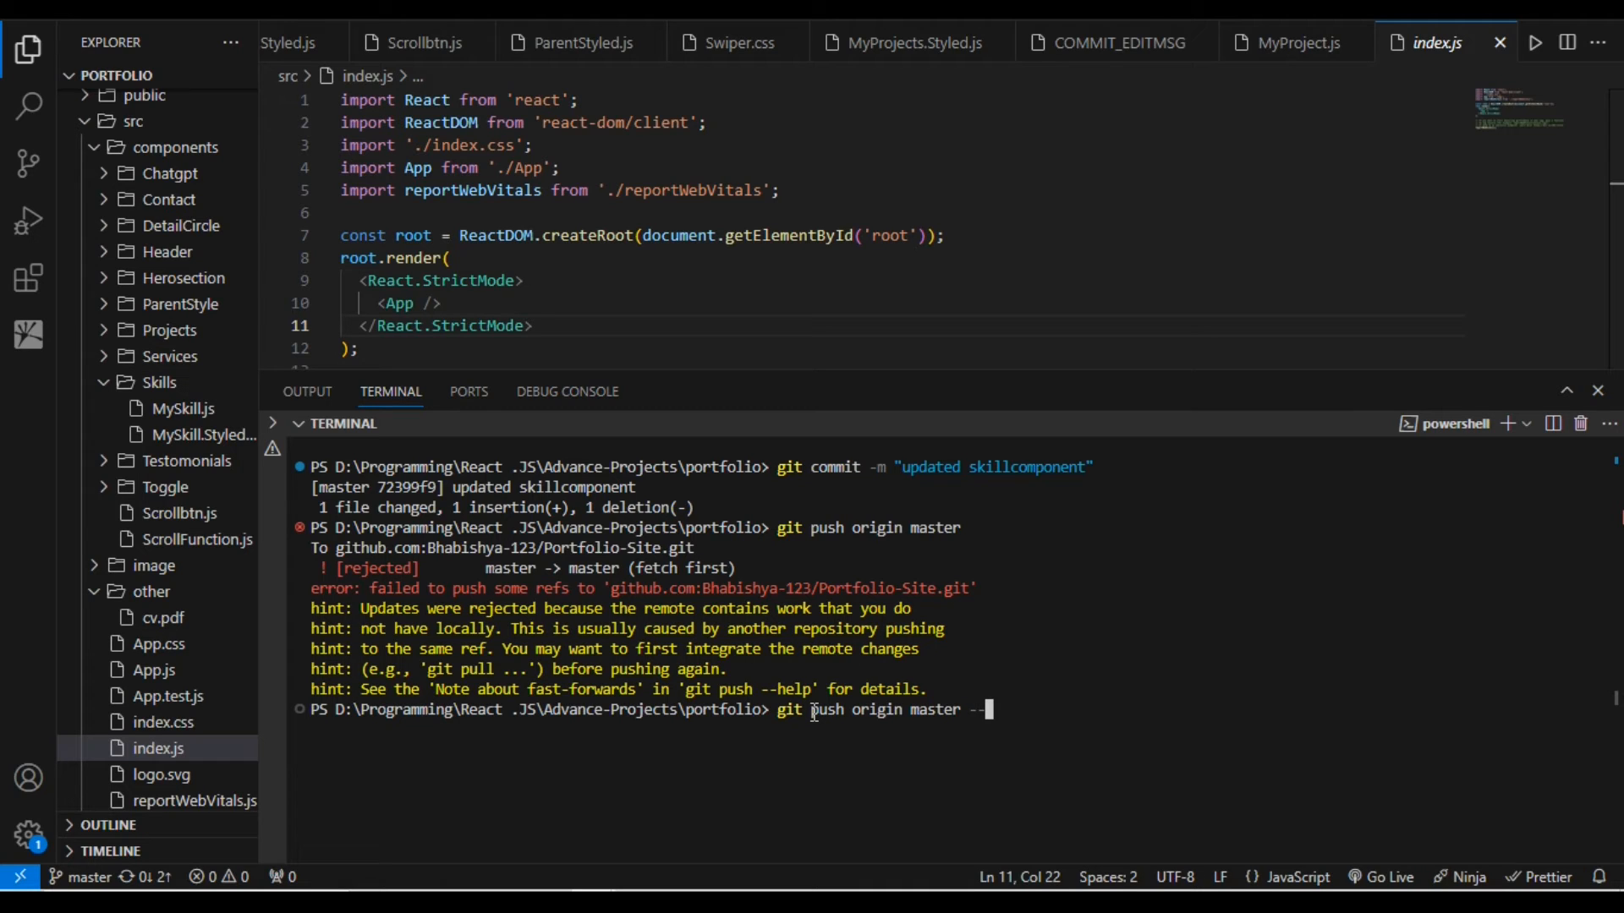
text(force)
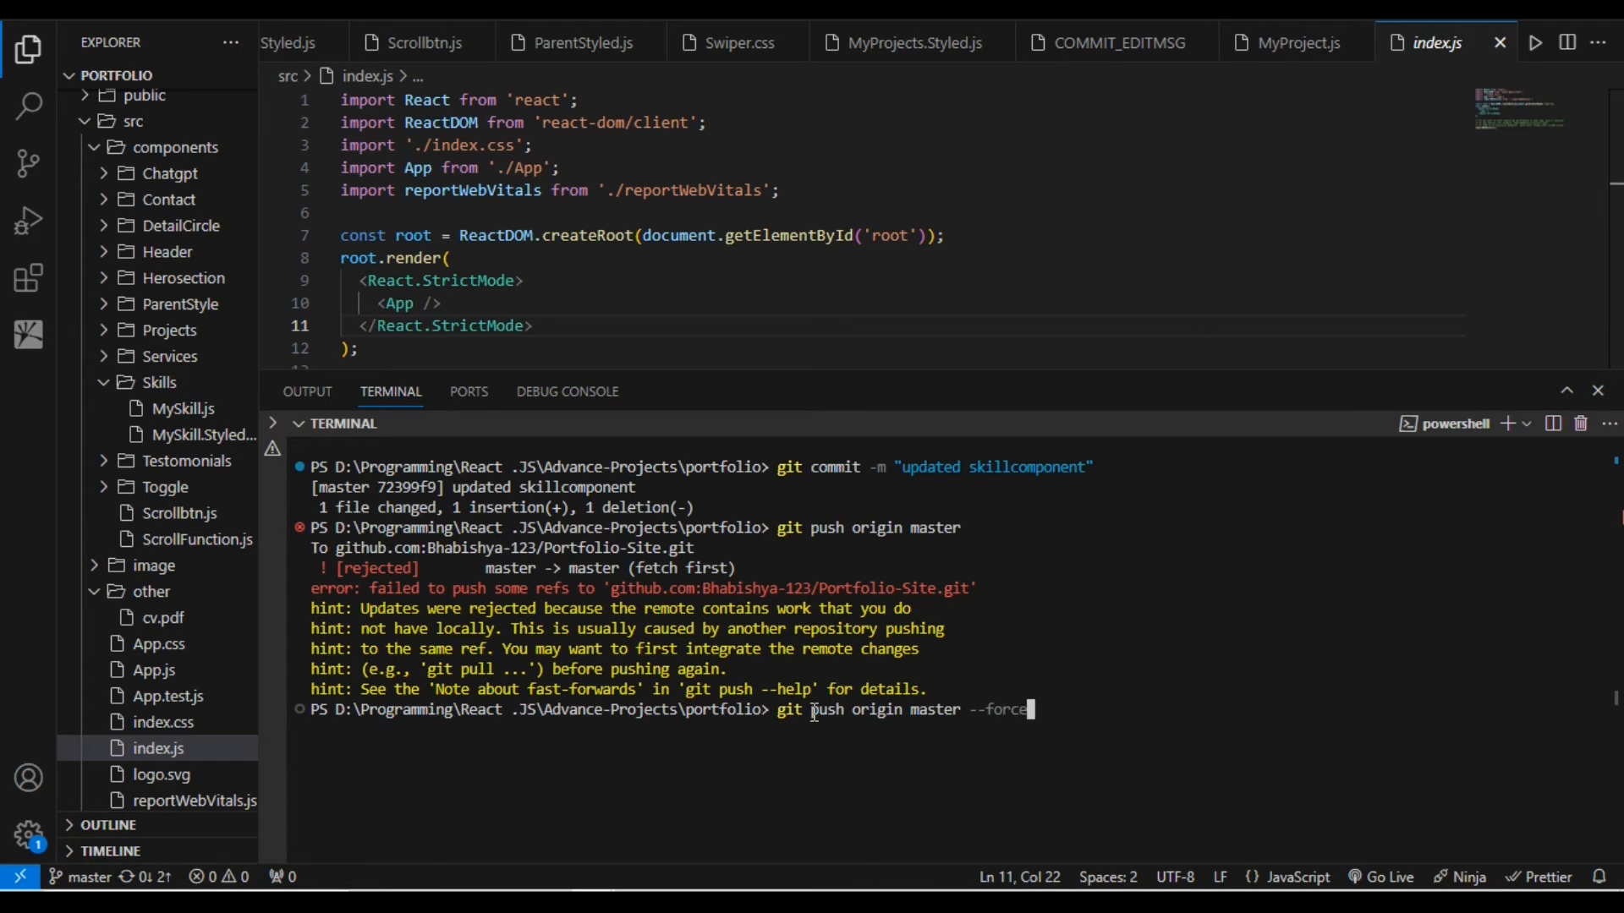
key(Return)
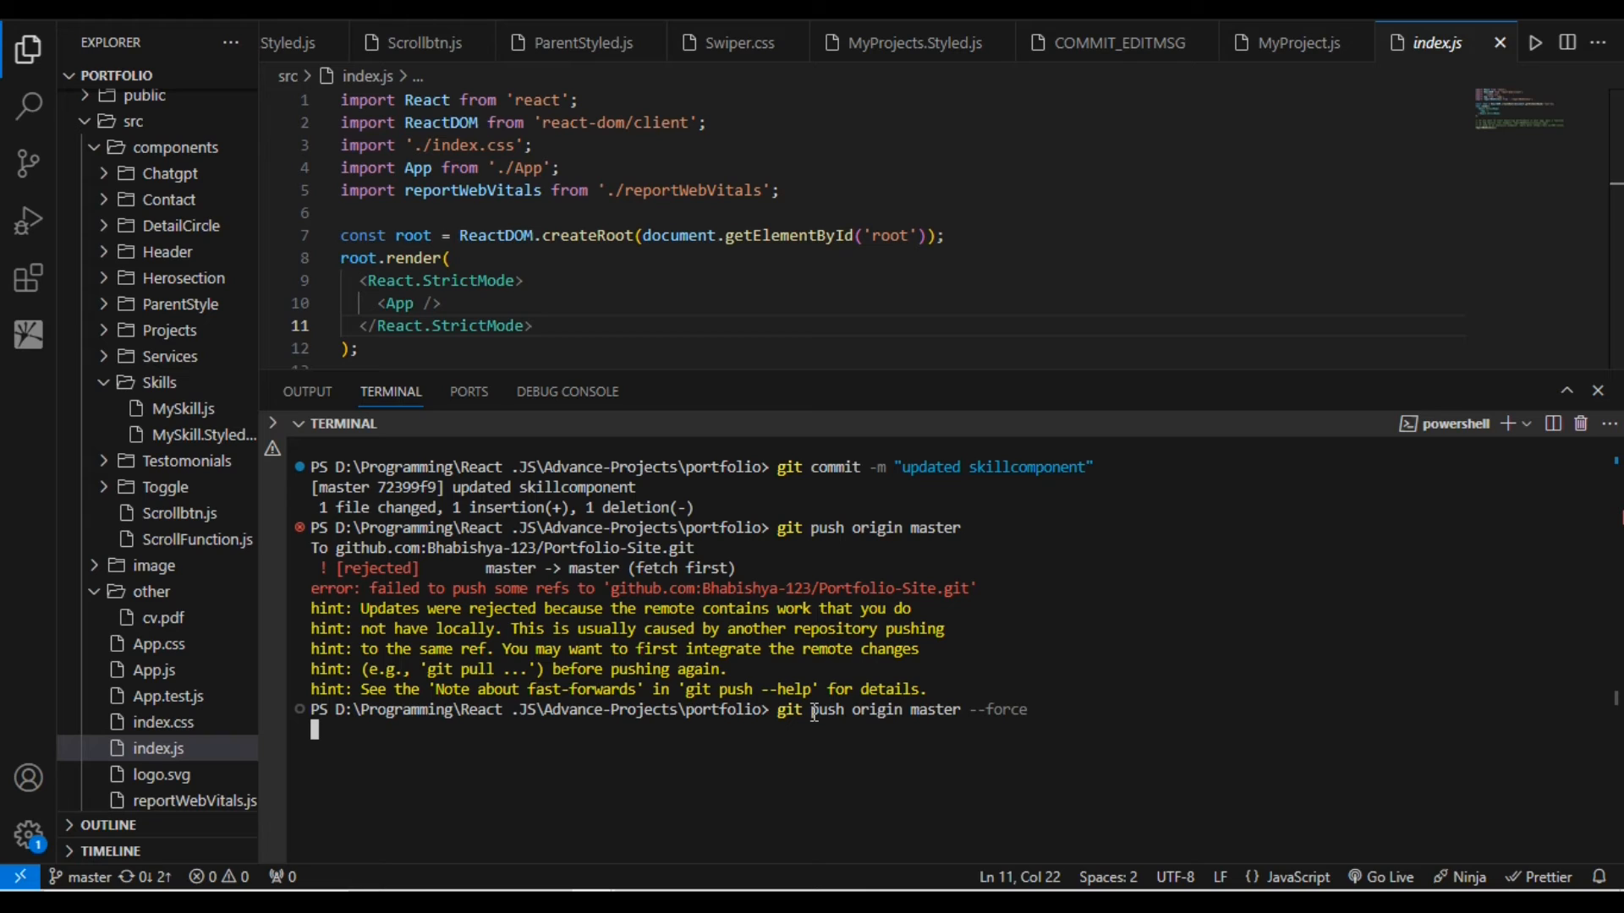
key(Return)
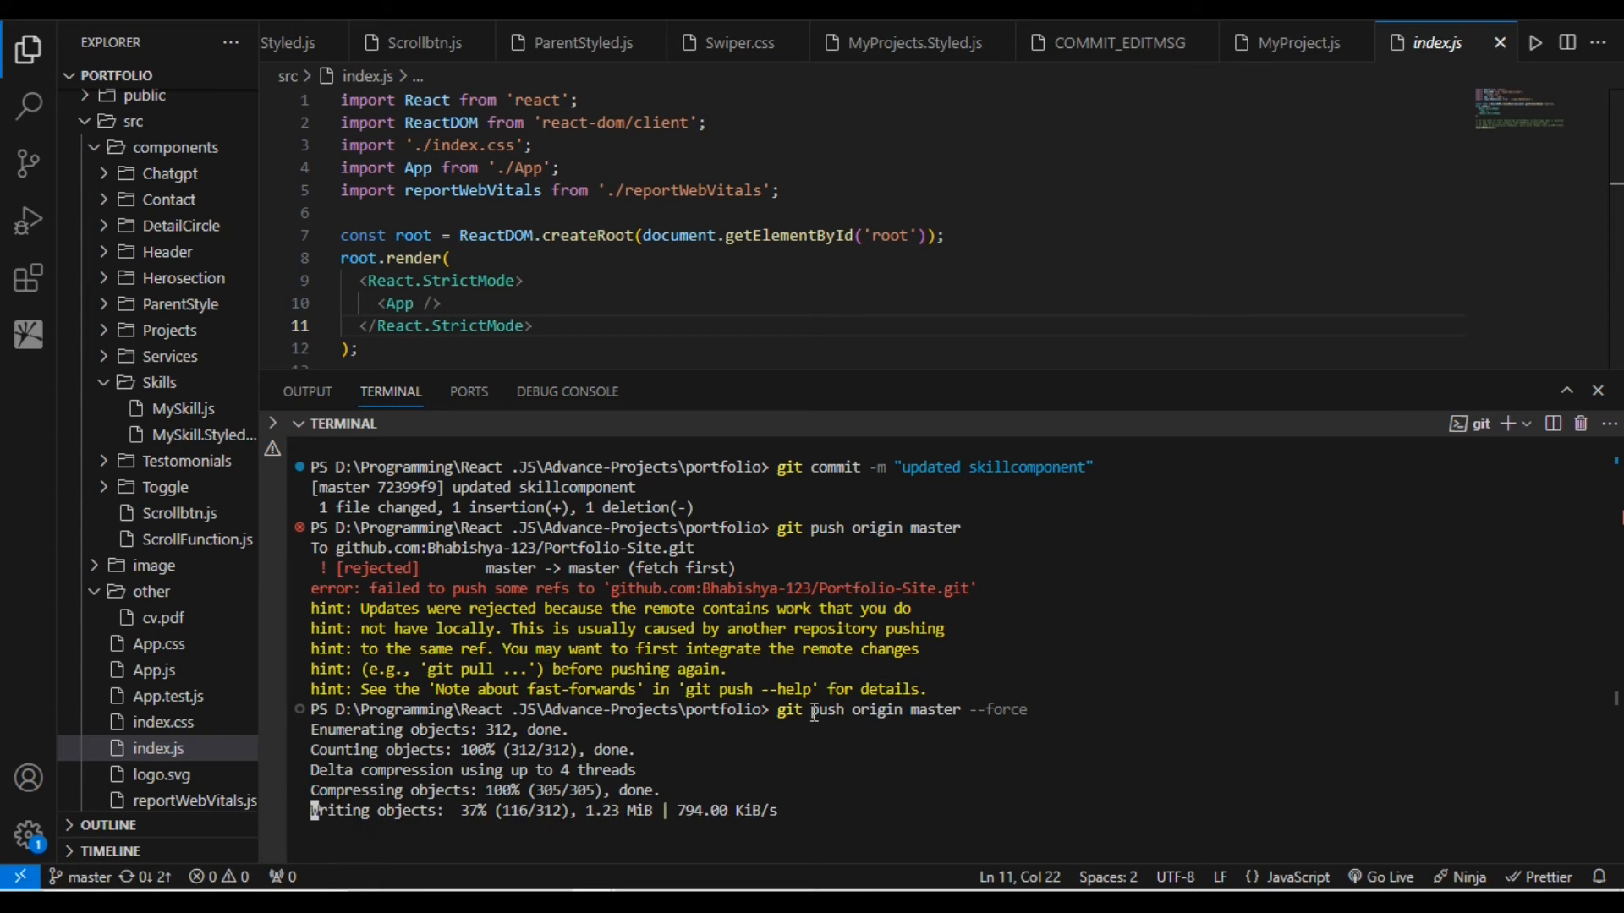